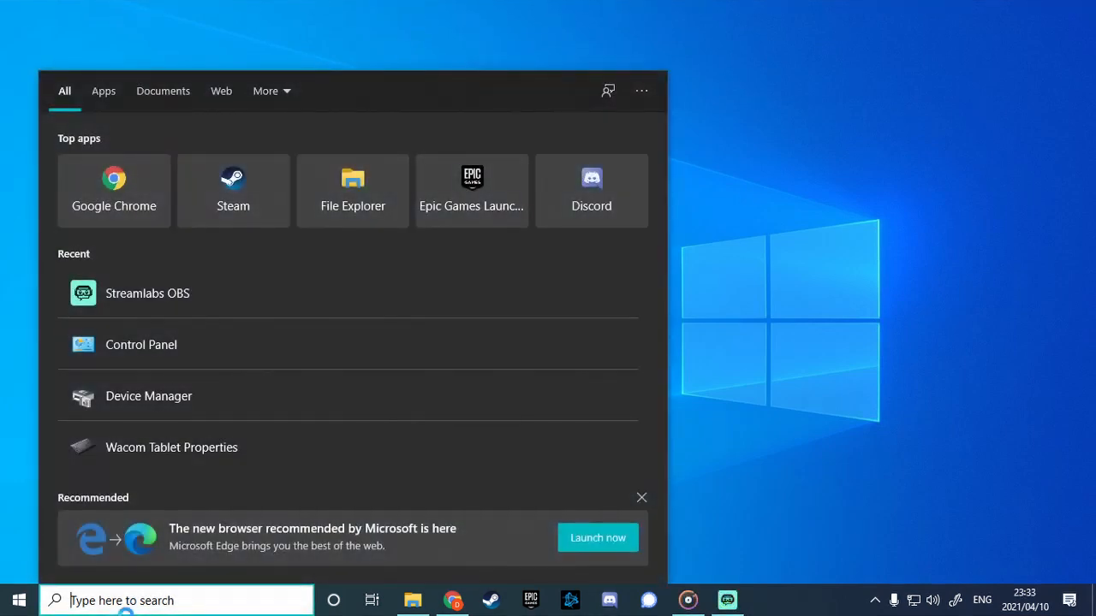
# Step: Search Windows for 'cmd' and launch Command Prompt
pyautogui.write('cmd')
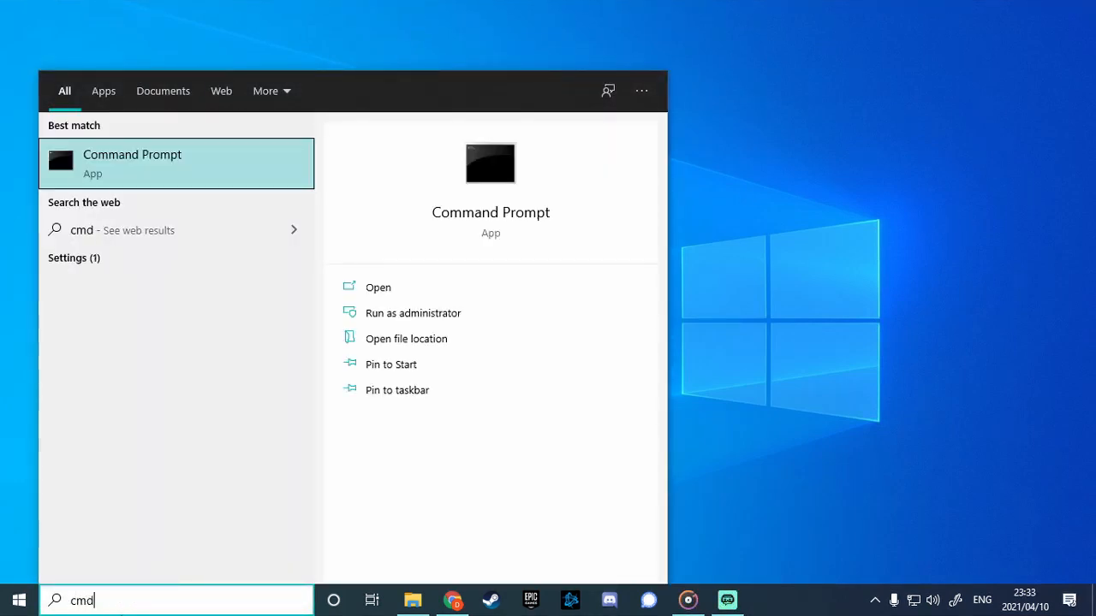
pyautogui.click(132, 163)
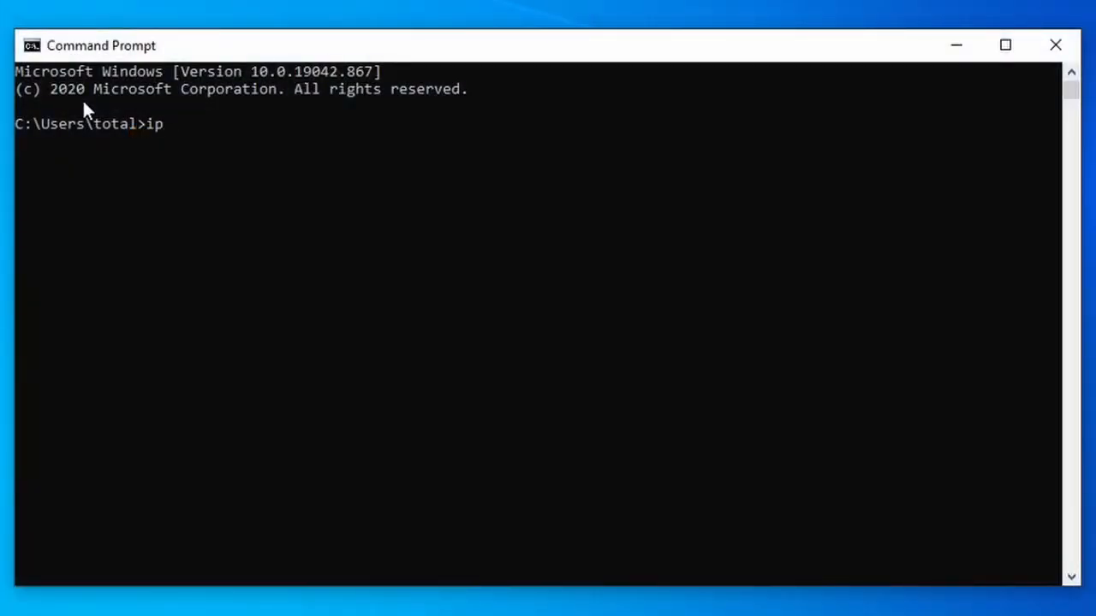
# Step: Run ipconfig to reveal the default gateway 192.168.0.1
pyautogui.write('config')
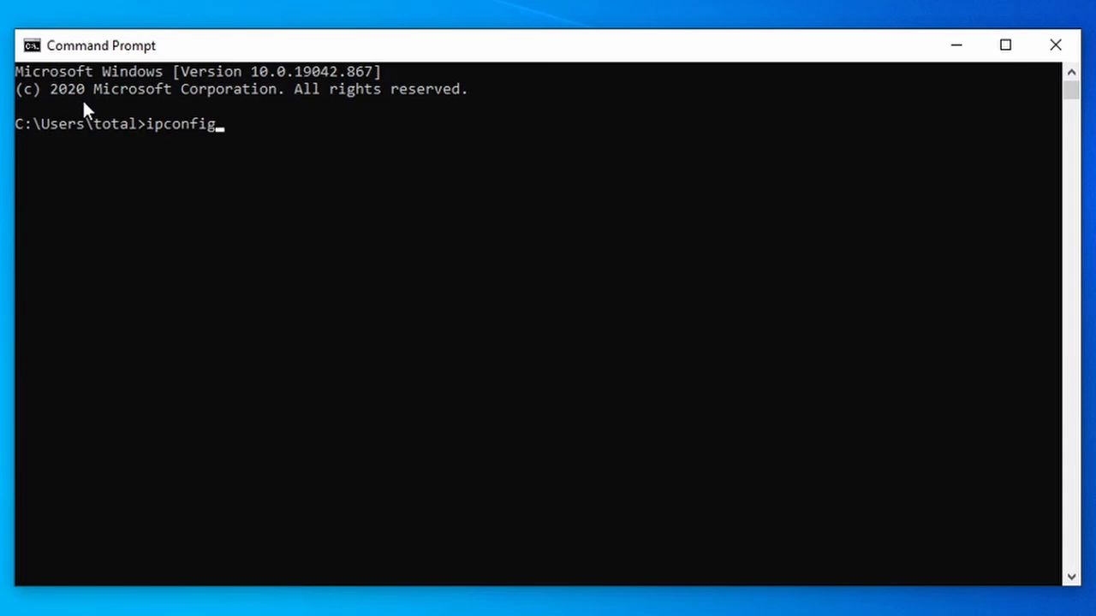
pyautogui.press('Enter')
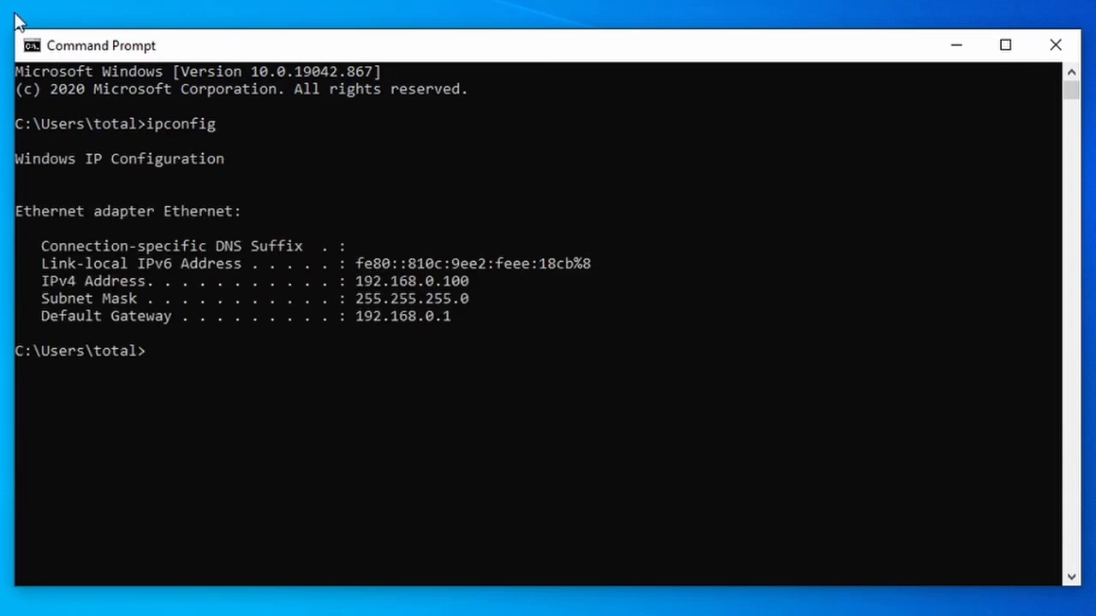
pyautogui.moveTo(370, 341)
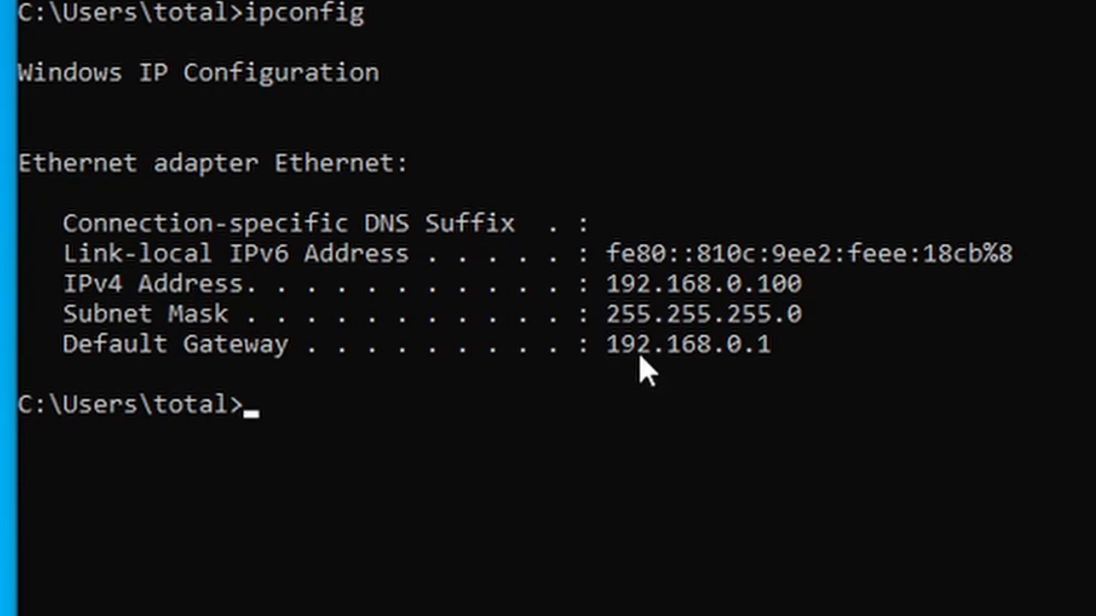
pyautogui.moveTo(668, 377)
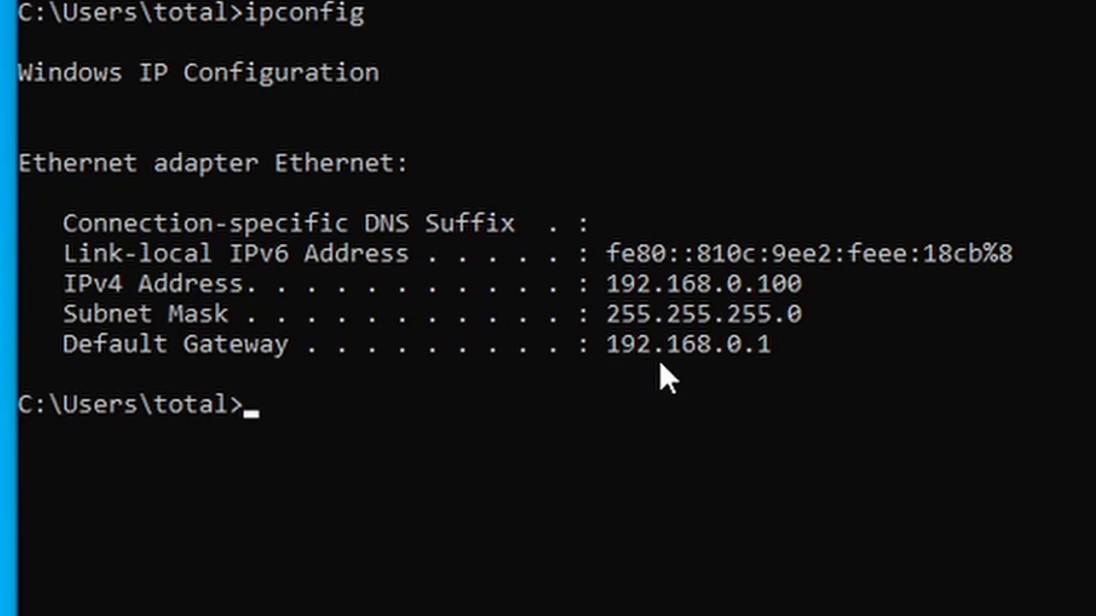
pyautogui.moveTo(640, 411)
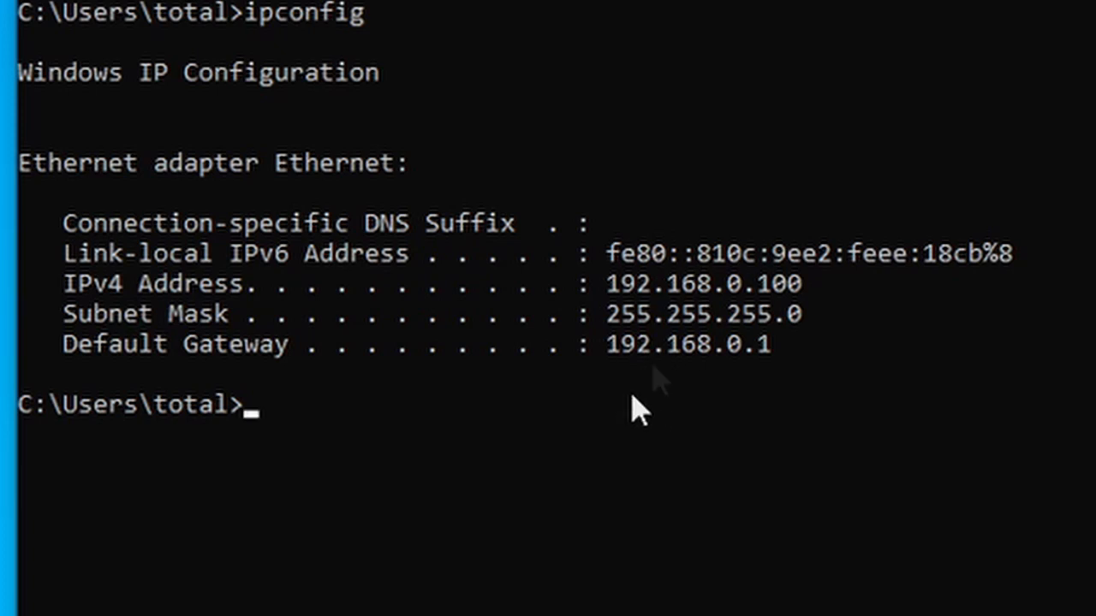
pyautogui.moveTo(638, 402)
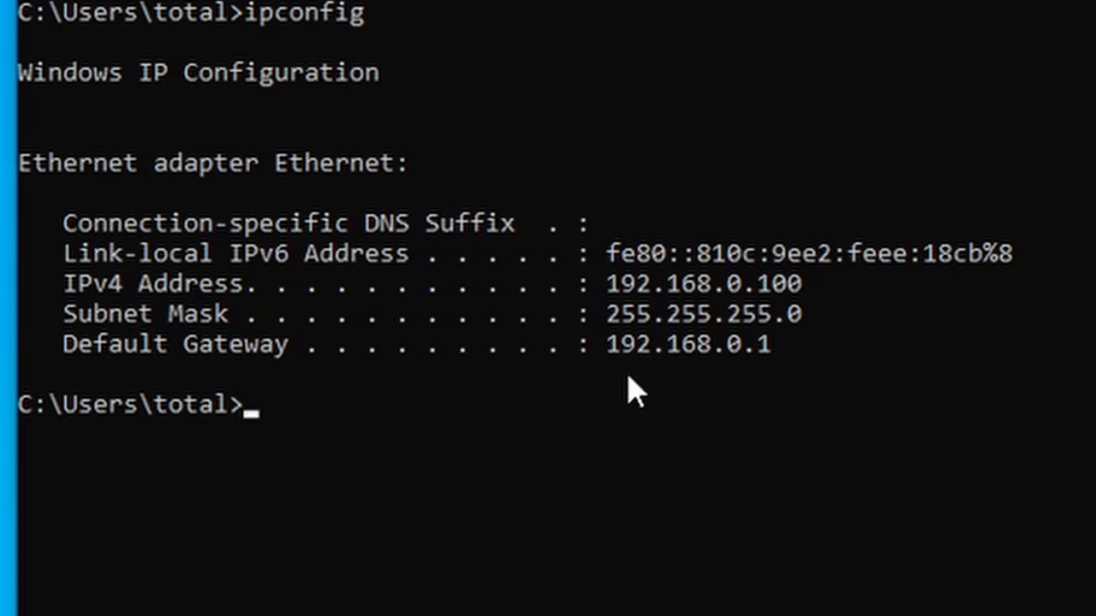
pyautogui.moveTo(666, 375)
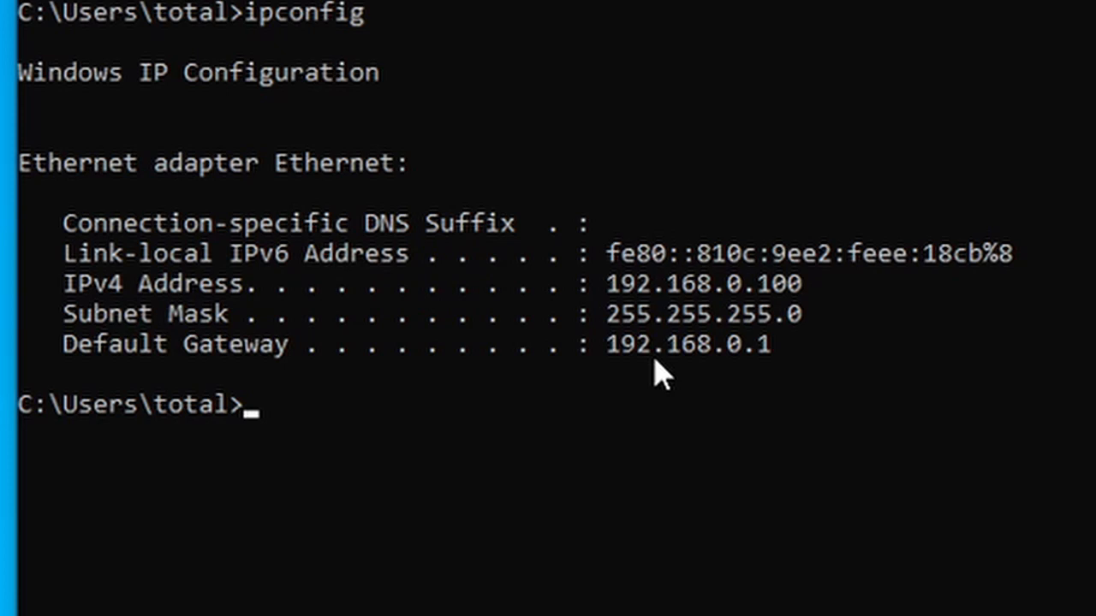
pyautogui.moveTo(672, 390)
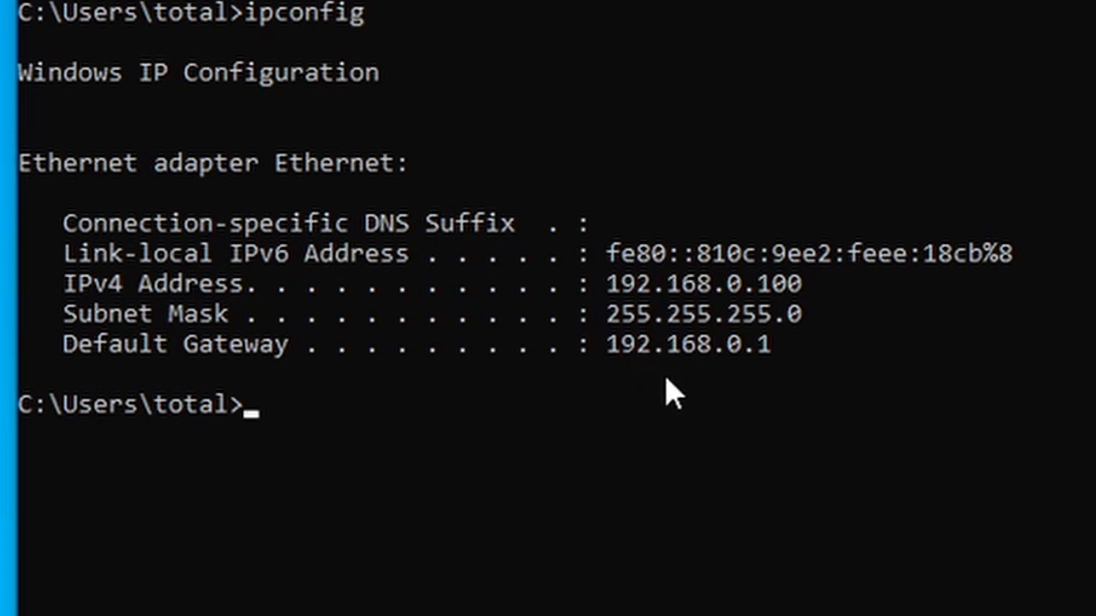
pyautogui.moveTo(655, 381)
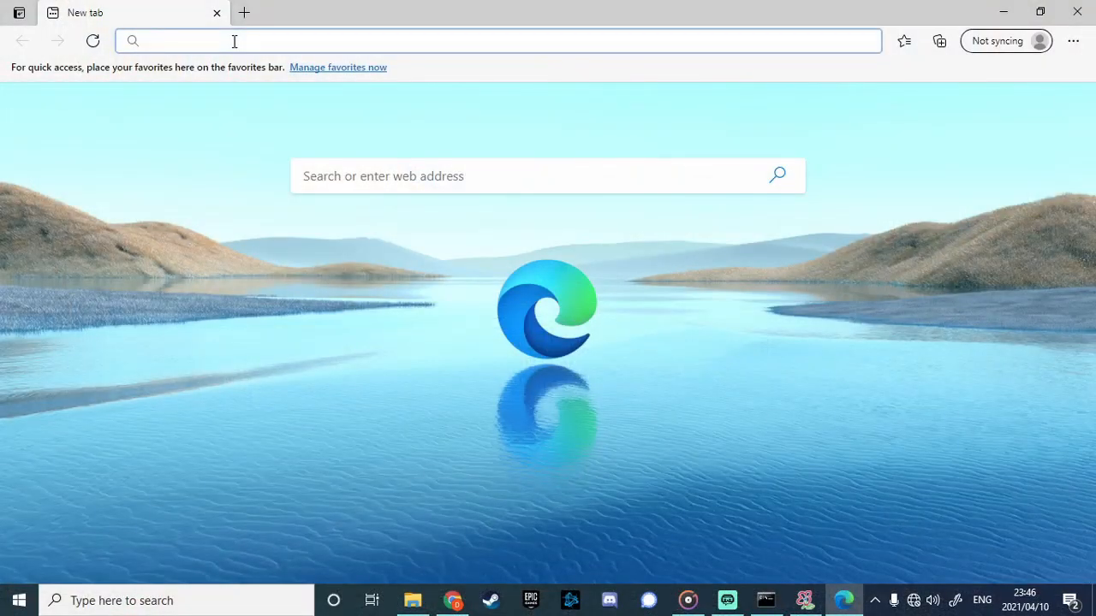
# Step: Open 192.168.0.1 in the browser and log in with the admin password
pyautogui.write('192.168.0.1/login.as')
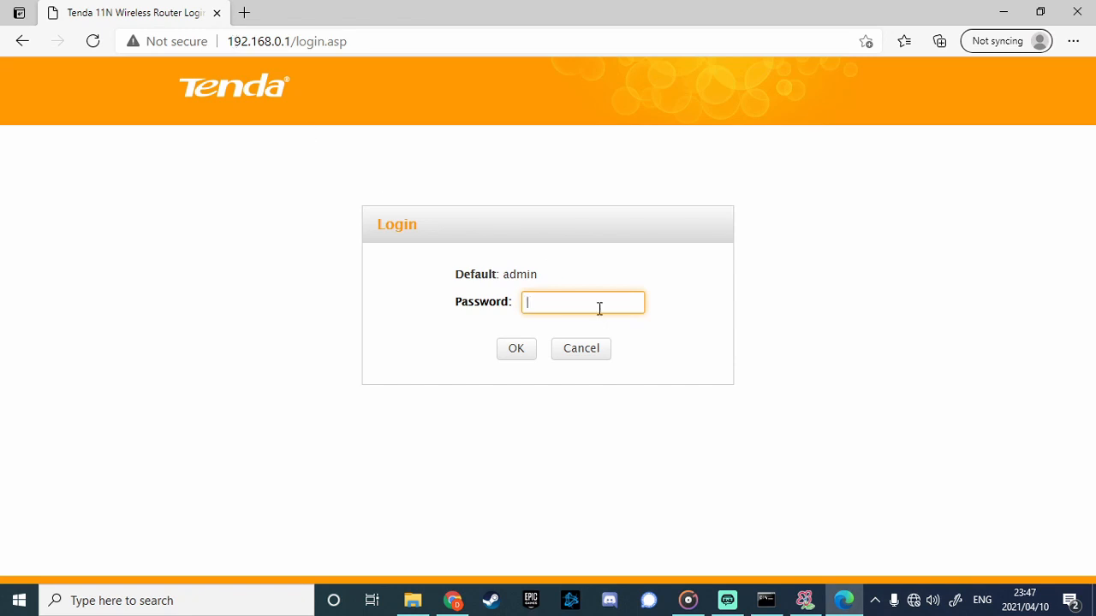
pyautogui.write('password')
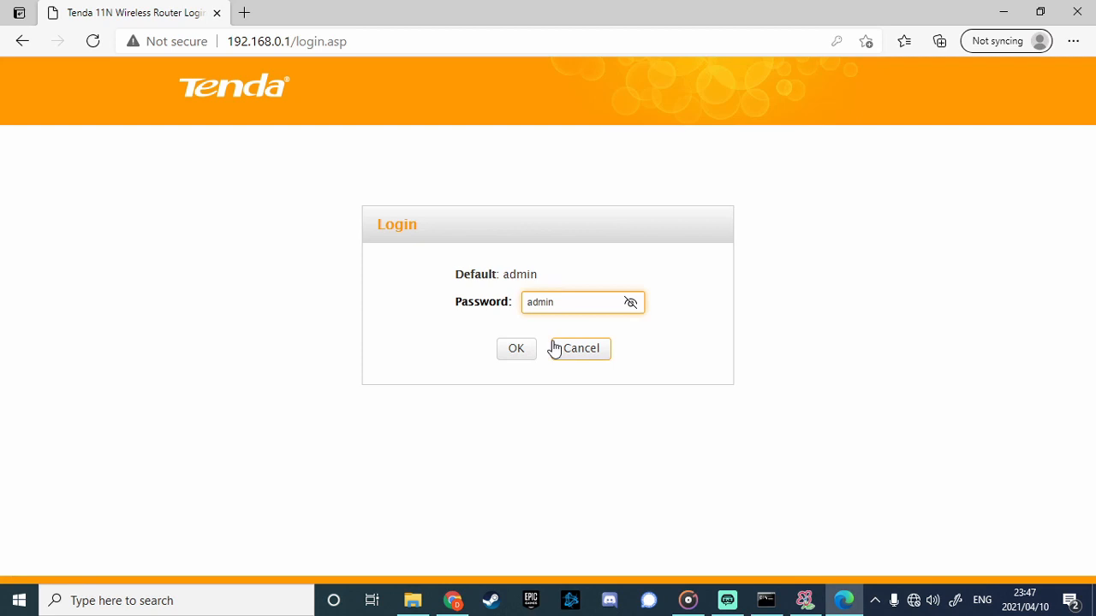
pyautogui.click(516, 349)
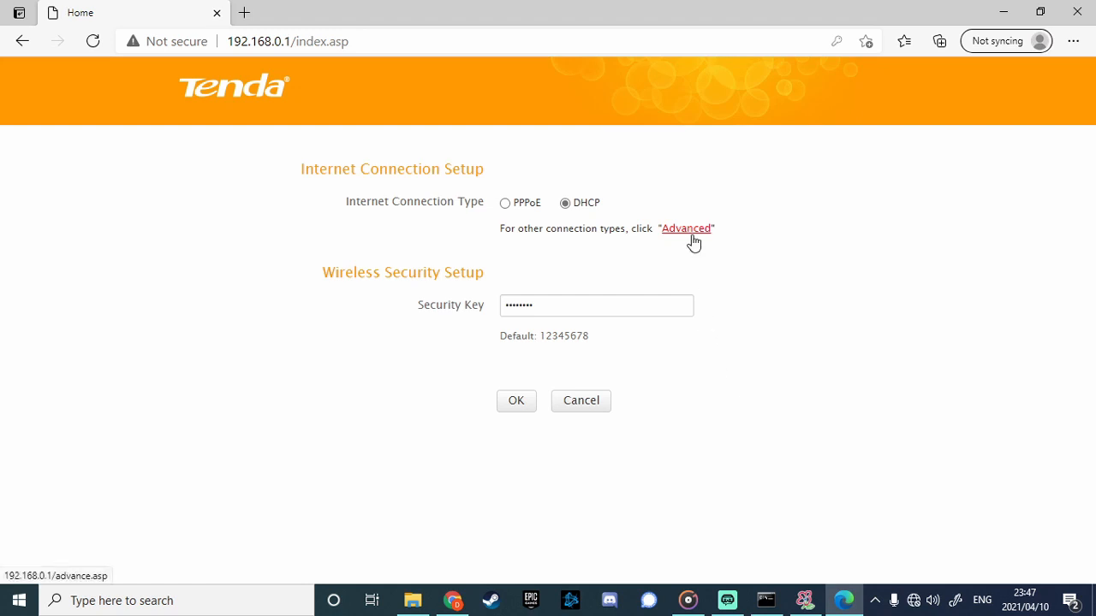
# Step: Confirm quick setup and the security key warning, then go to Advanced settings
pyautogui.click(515, 400)
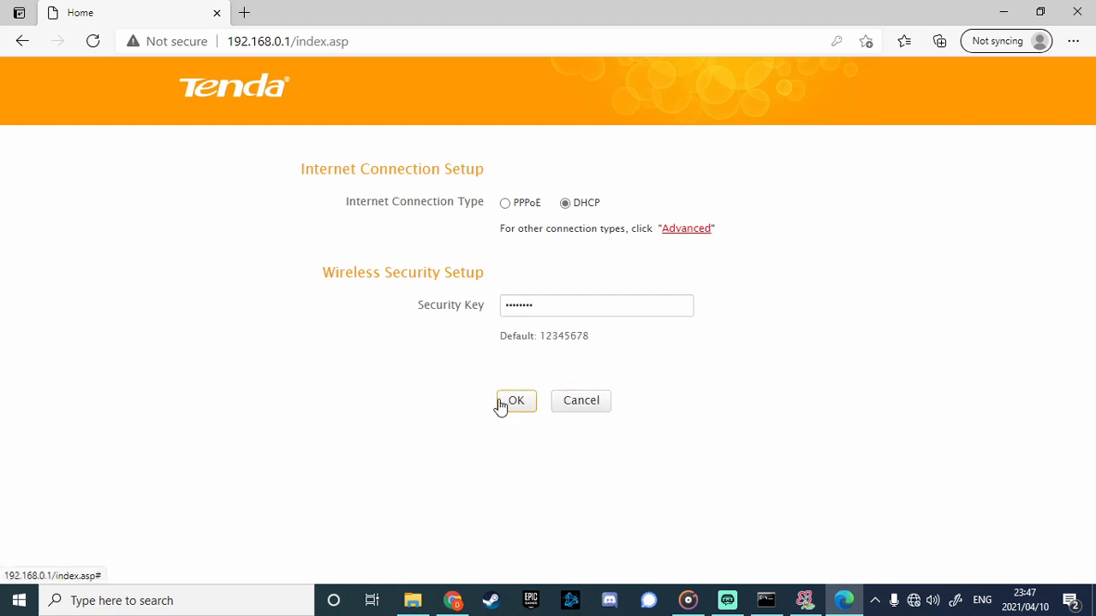
pyautogui.click(515, 401)
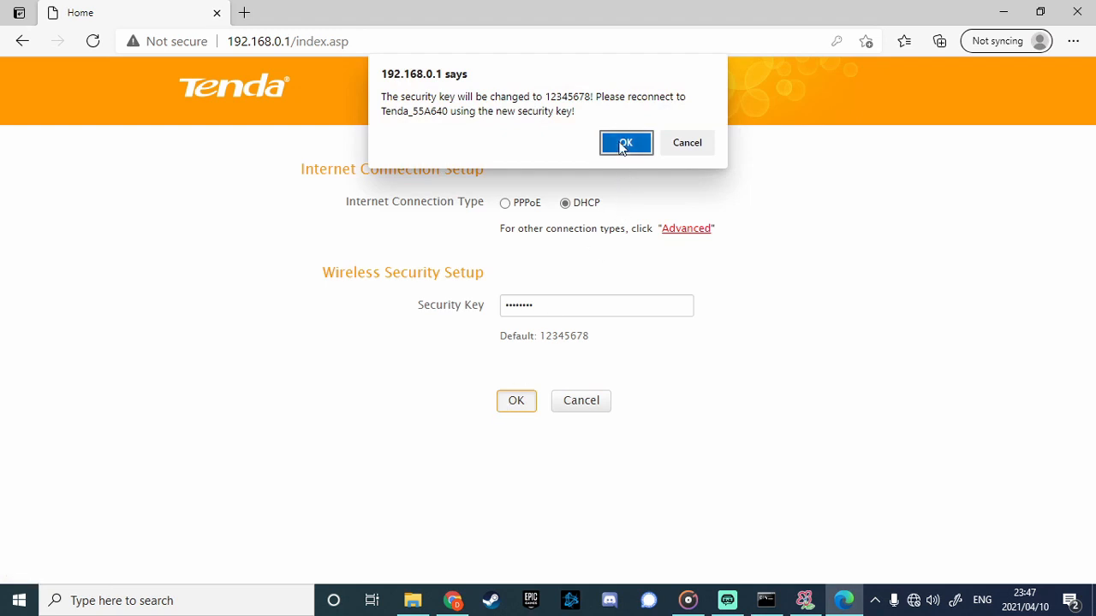
pyautogui.click(625, 142)
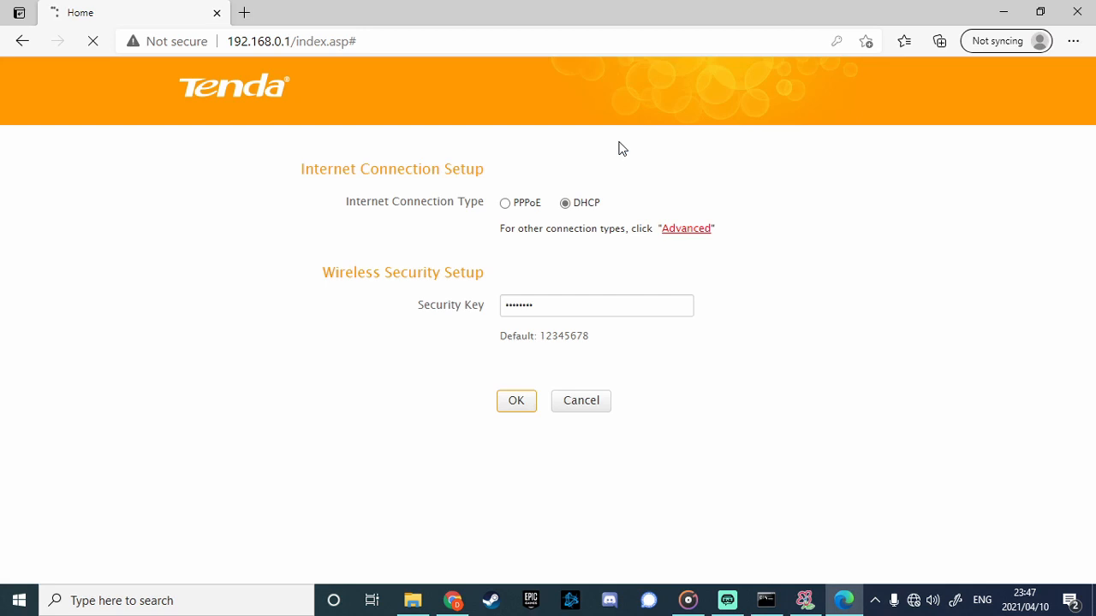
pyautogui.click(686, 228)
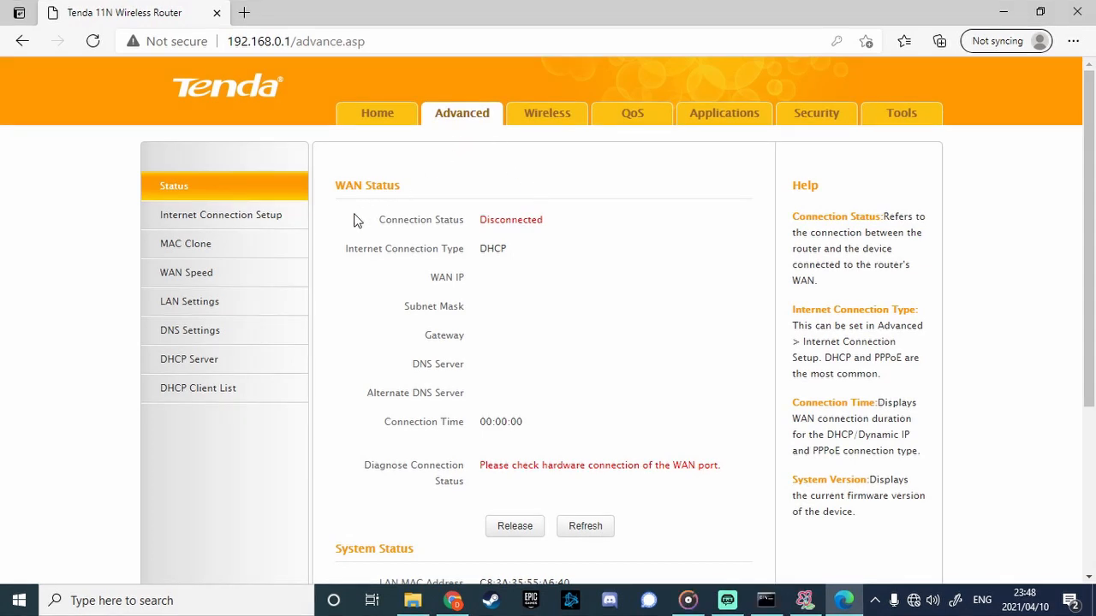
# Step: Change the LAN IP address to 192.168.0.254 and accept the router reboot
pyautogui.click(189, 302)
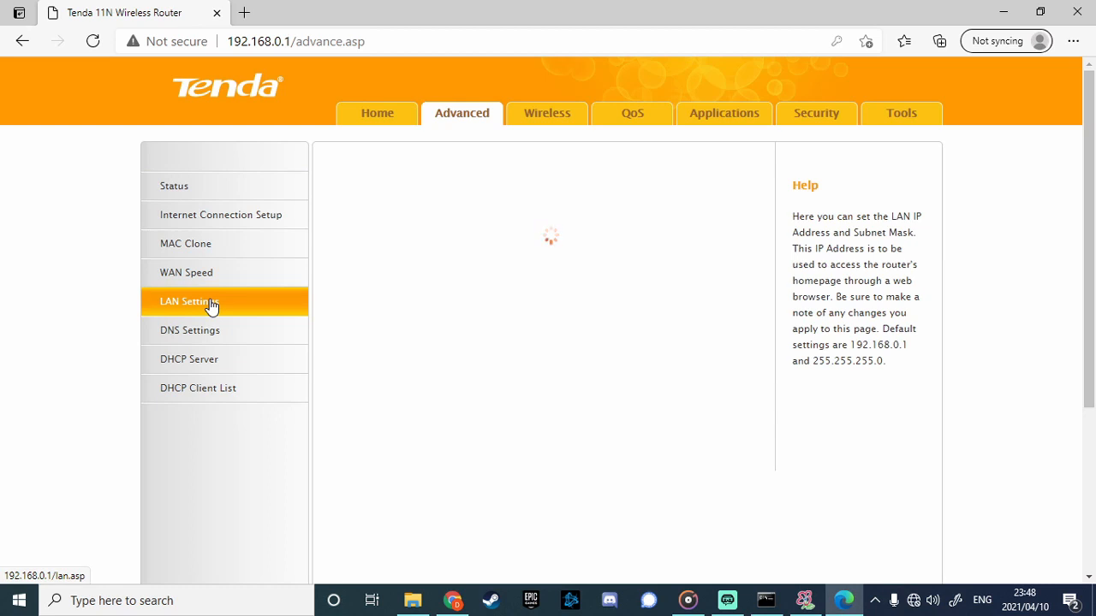
pyautogui.click(189, 300)
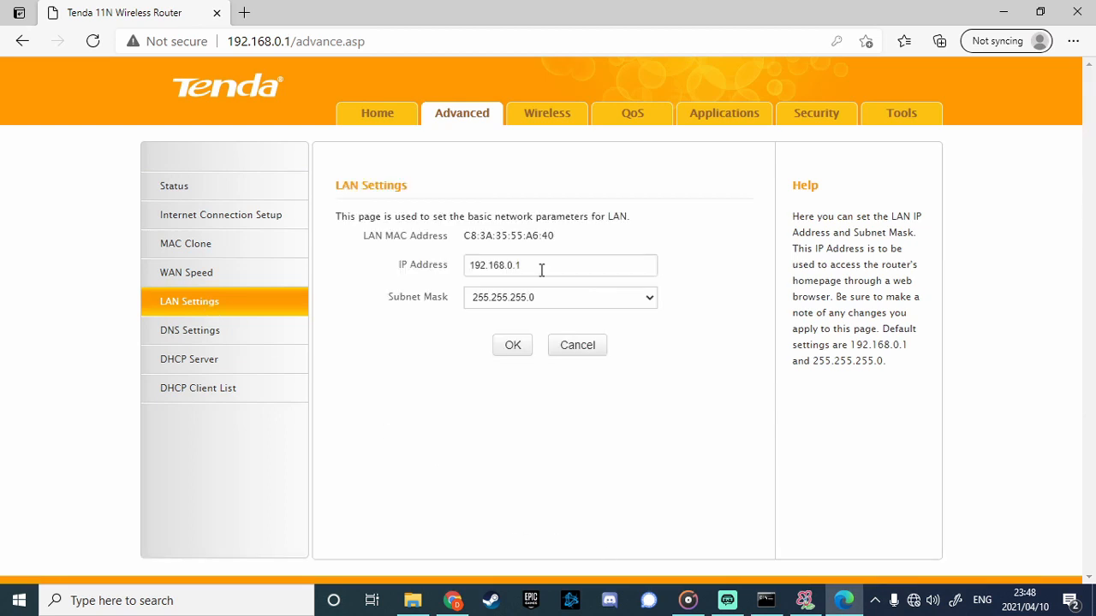
pyautogui.write('1')
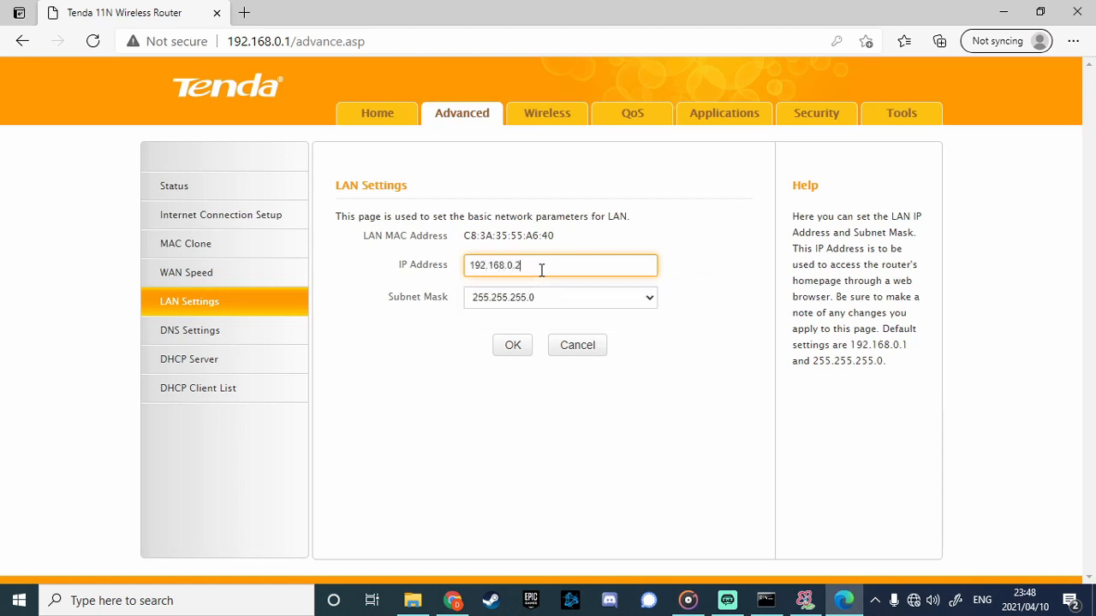
pyautogui.click(560, 297)
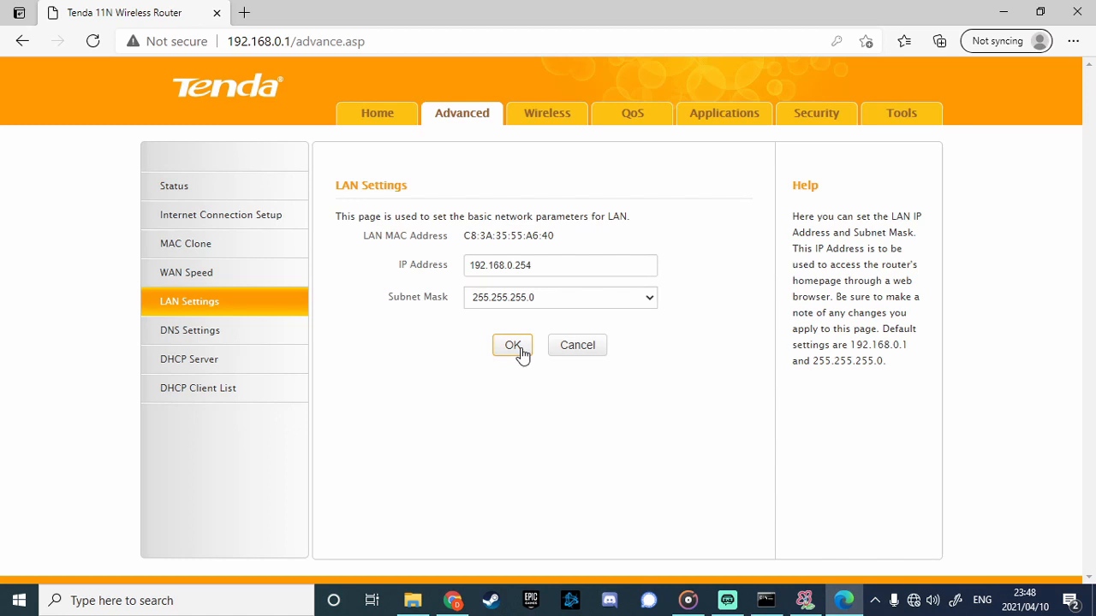
pyautogui.click(511, 345)
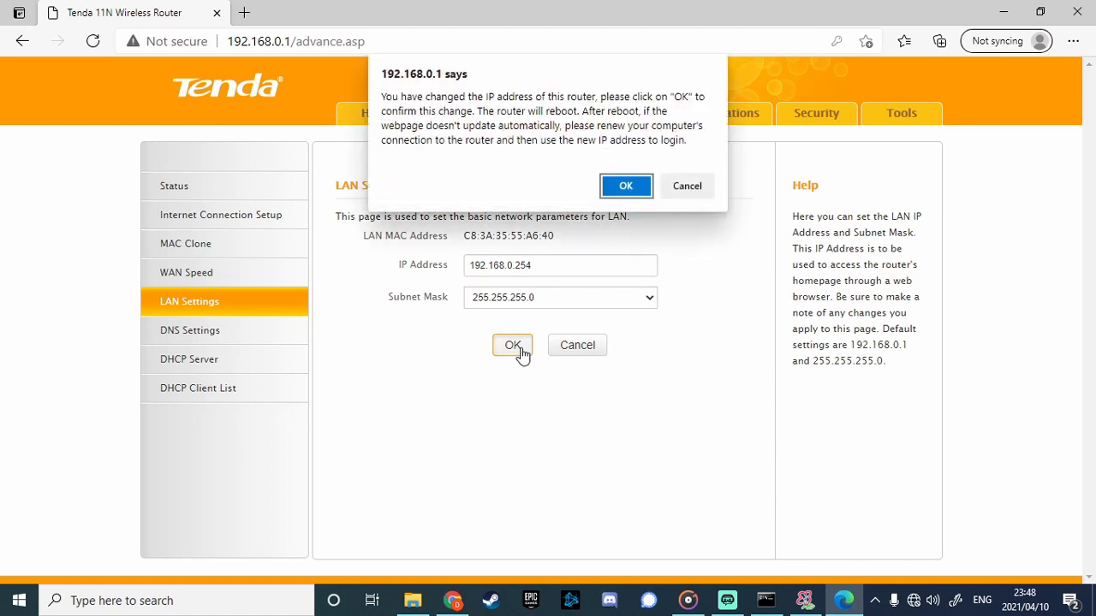
pyautogui.click(625, 186)
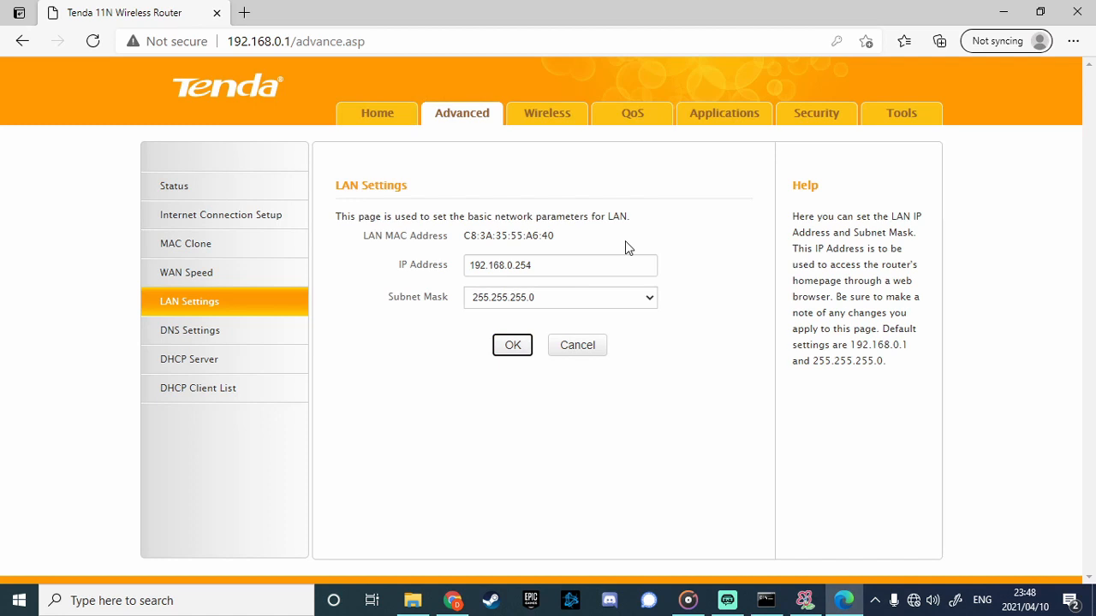
pyautogui.click(512, 345)
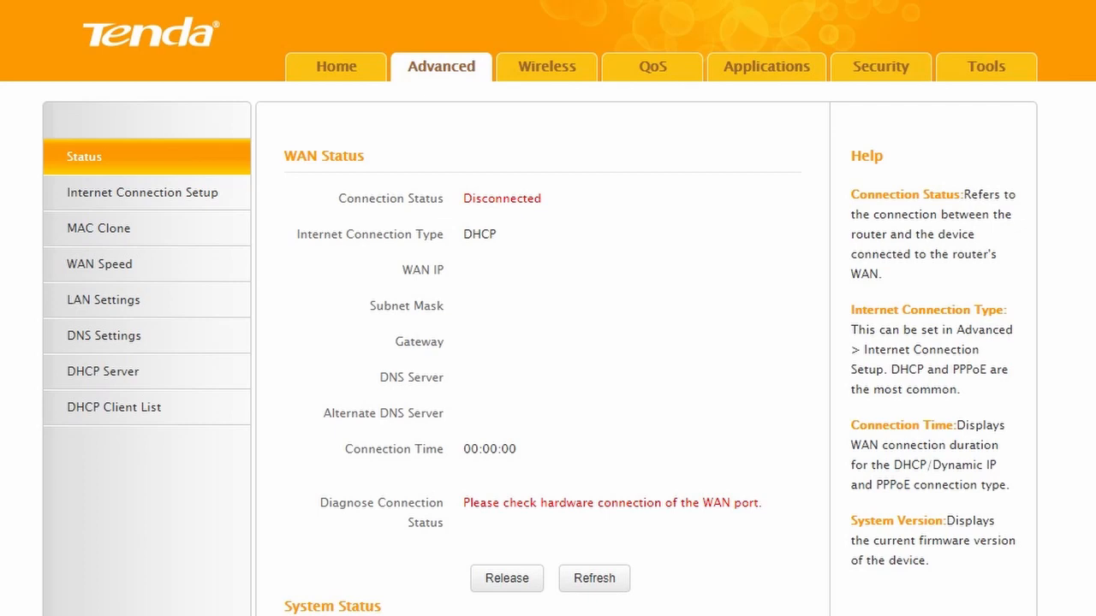
pyautogui.moveTo(129, 351)
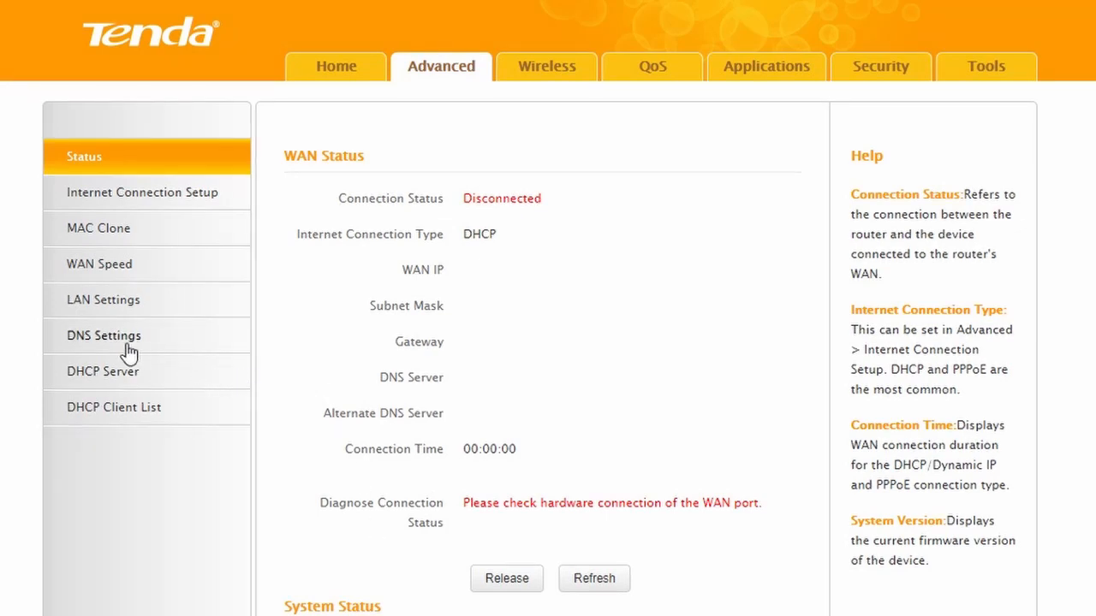
pyautogui.click(103, 371)
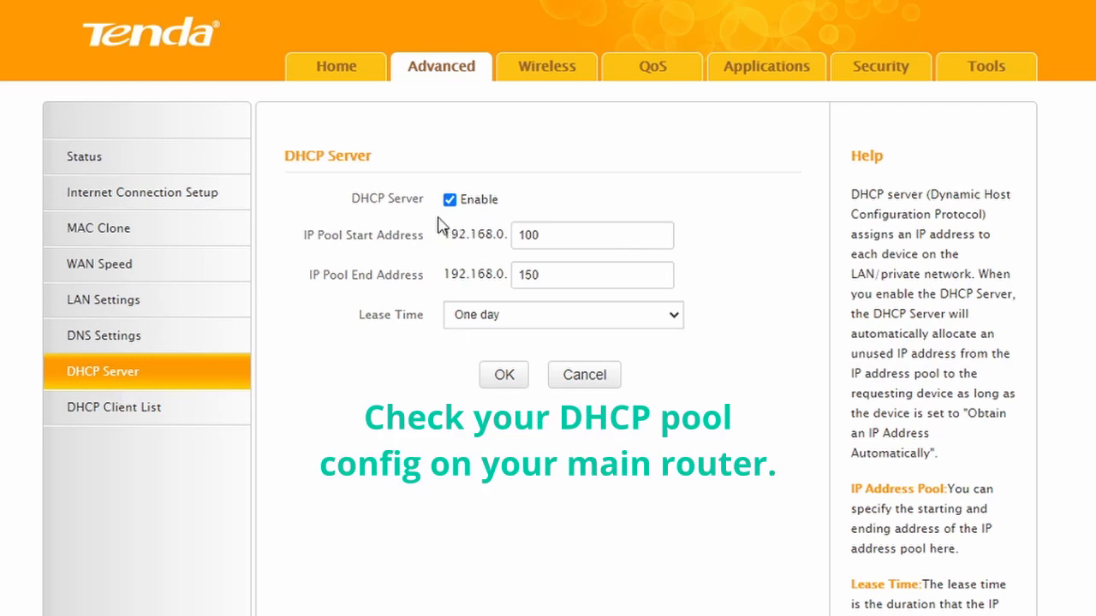
pyautogui.moveTo(699, 298)
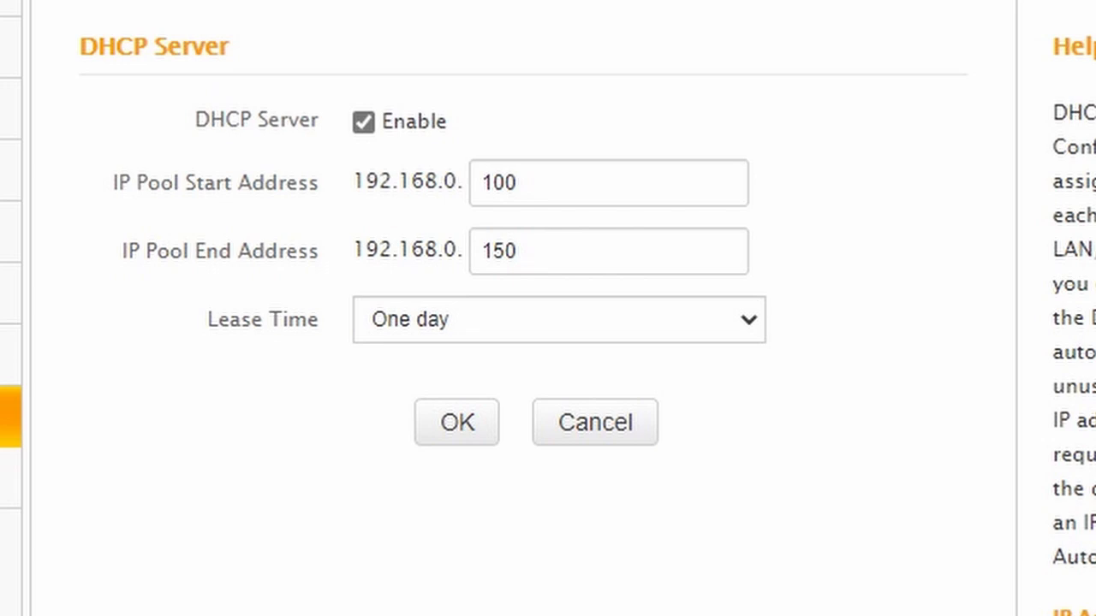
pyautogui.click(441, 66)
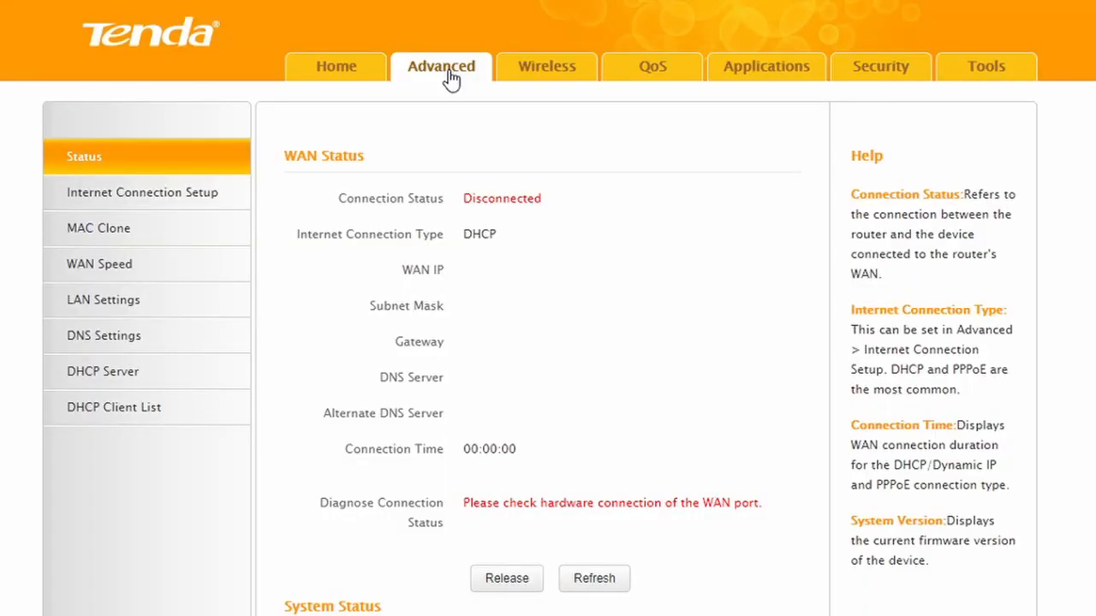
pyautogui.click(103, 371)
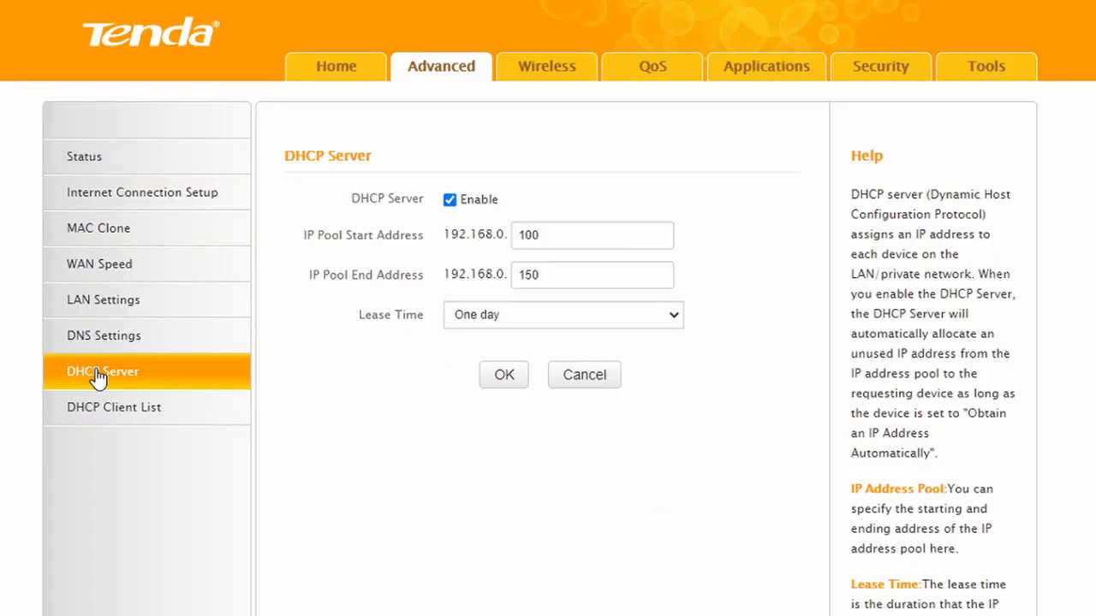
pyautogui.click(449, 200)
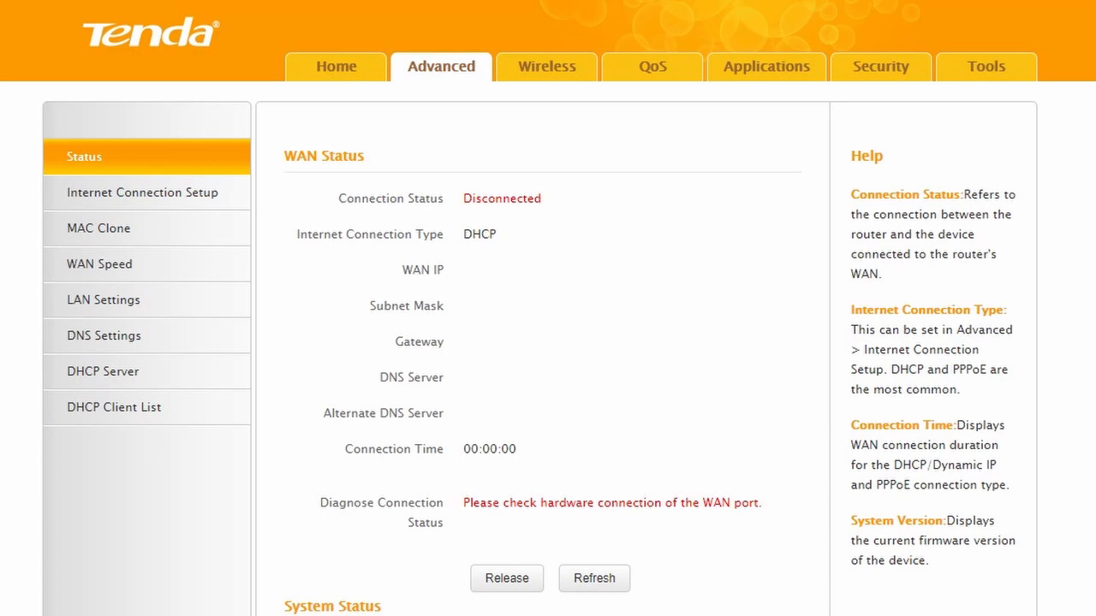
# Step: Disable the DHCP server, then browse the Change Password page
pyautogui.click(103, 371)
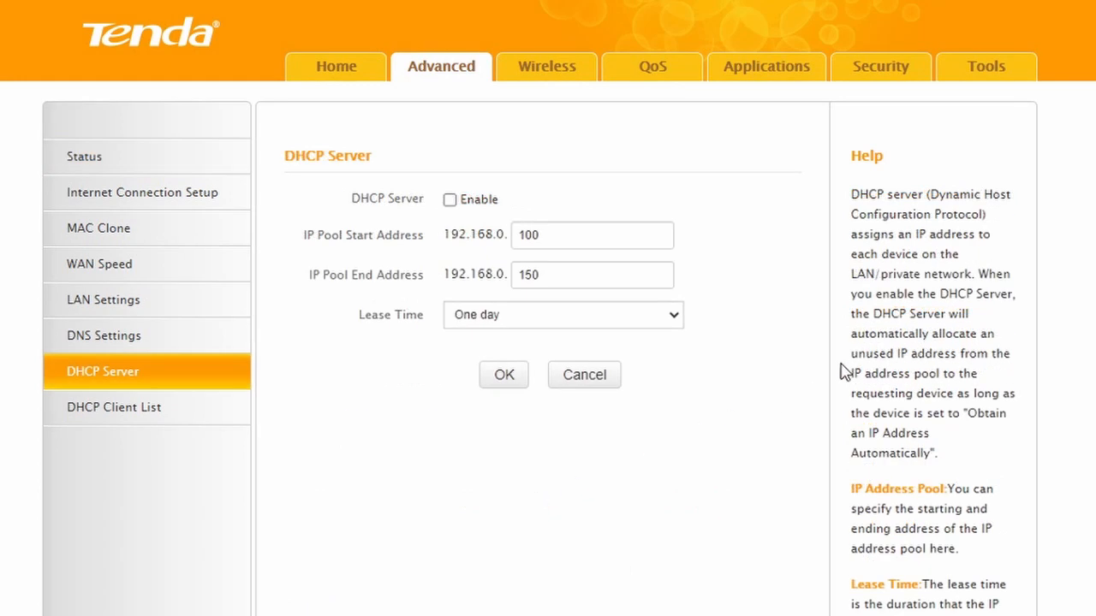
pyautogui.click(985, 65)
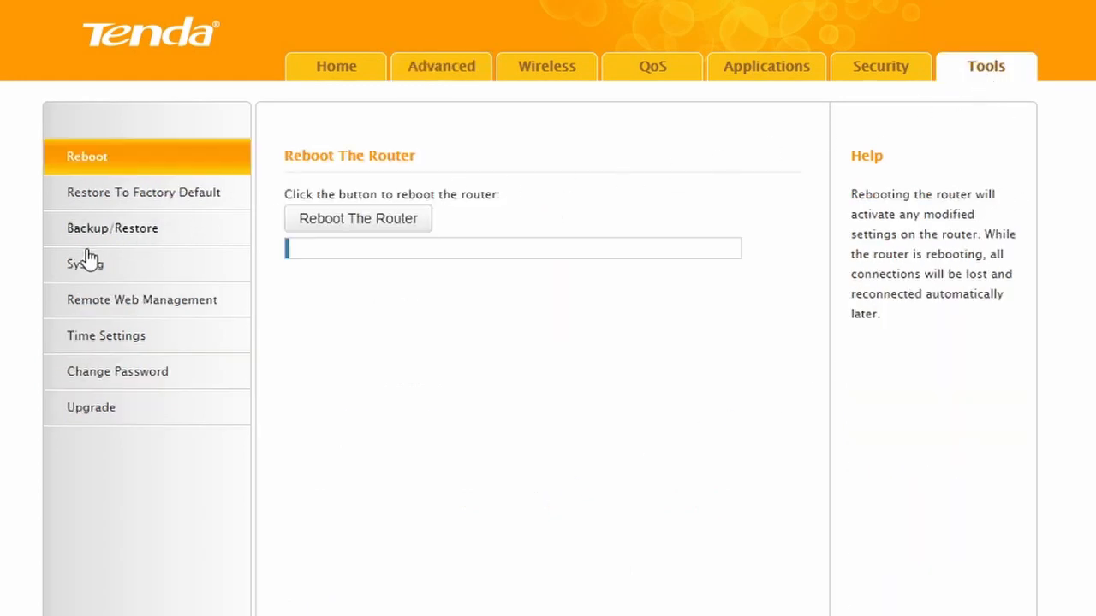
pyautogui.click(117, 371)
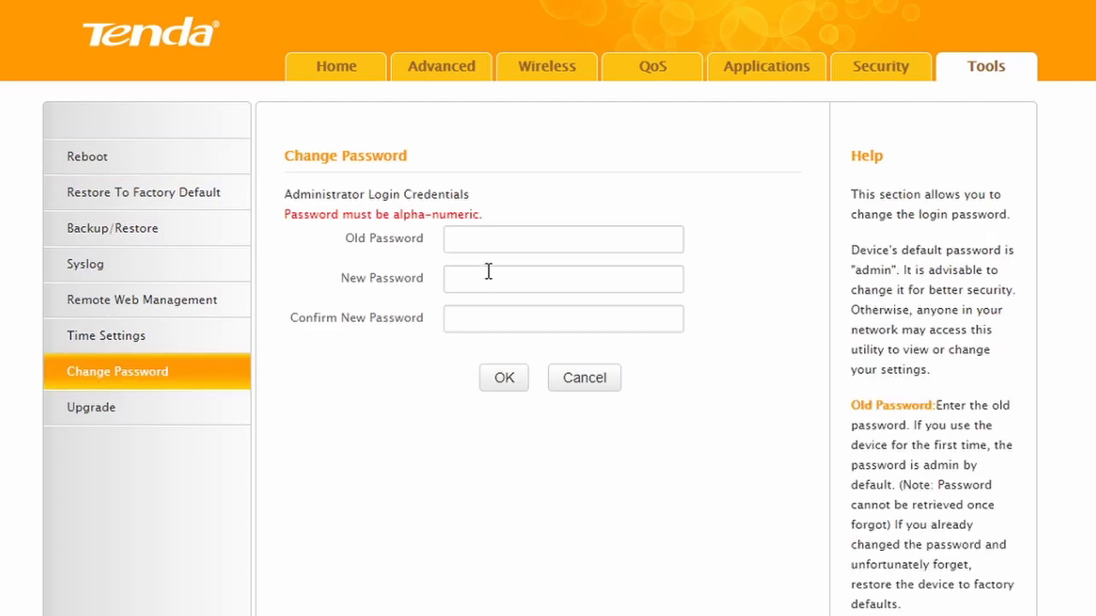
pyautogui.click(563, 239)
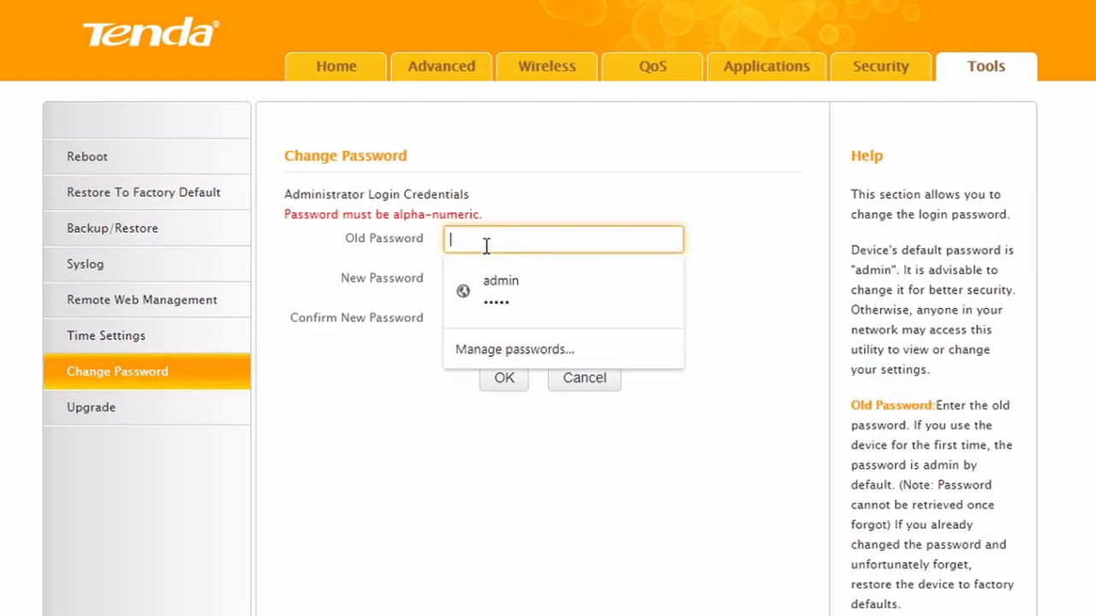
pyautogui.click(501, 291)
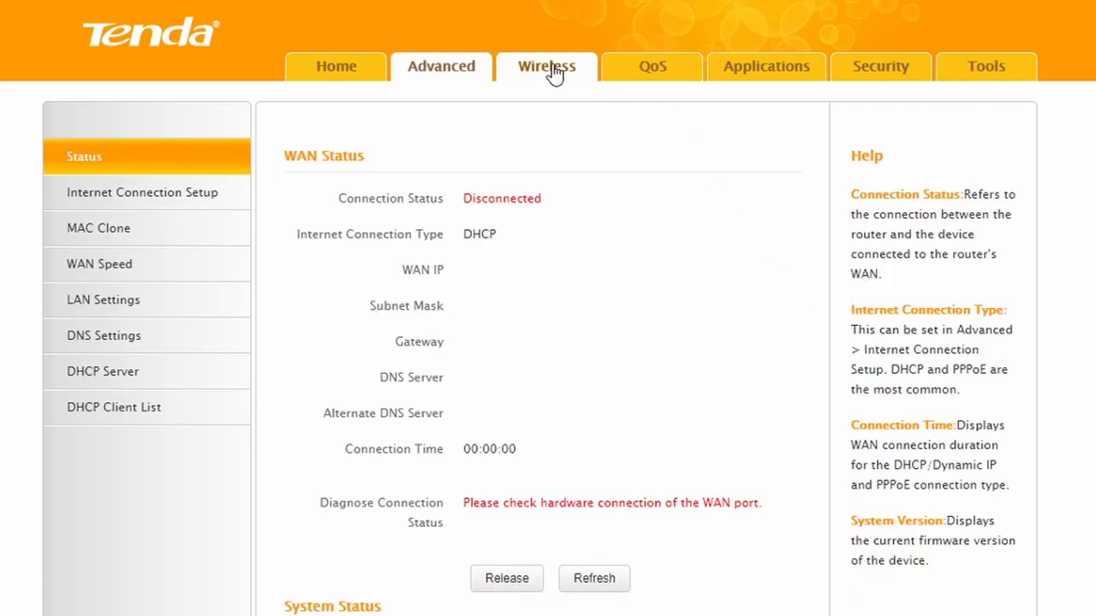
# Step: Set the Primary SSID to 'Home Wifi', save, and accept the rename warning
pyautogui.click(546, 66)
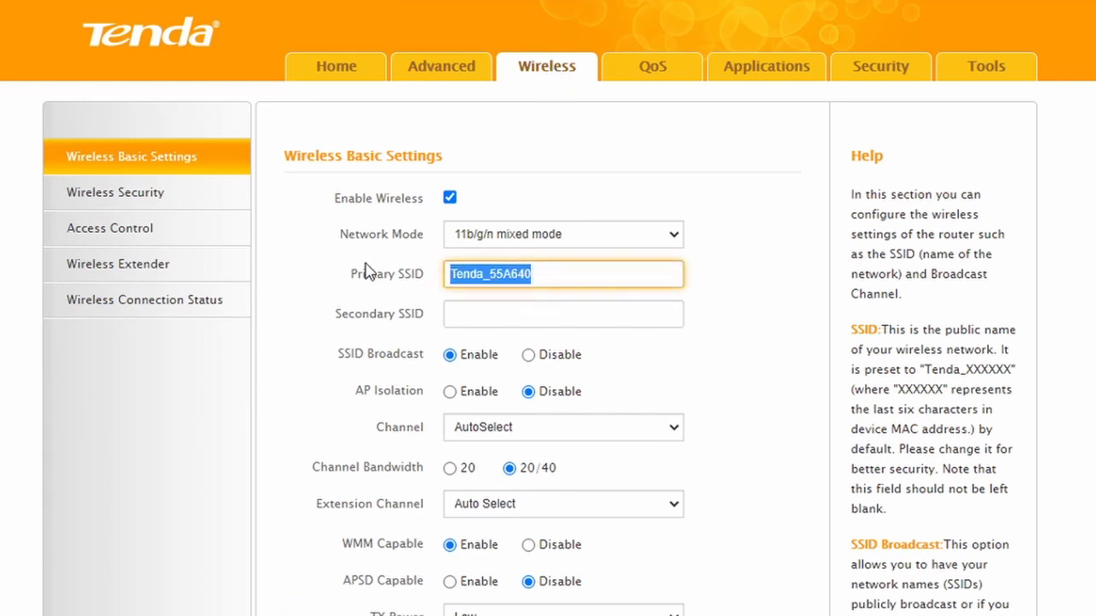
pyautogui.moveTo(740, 457)
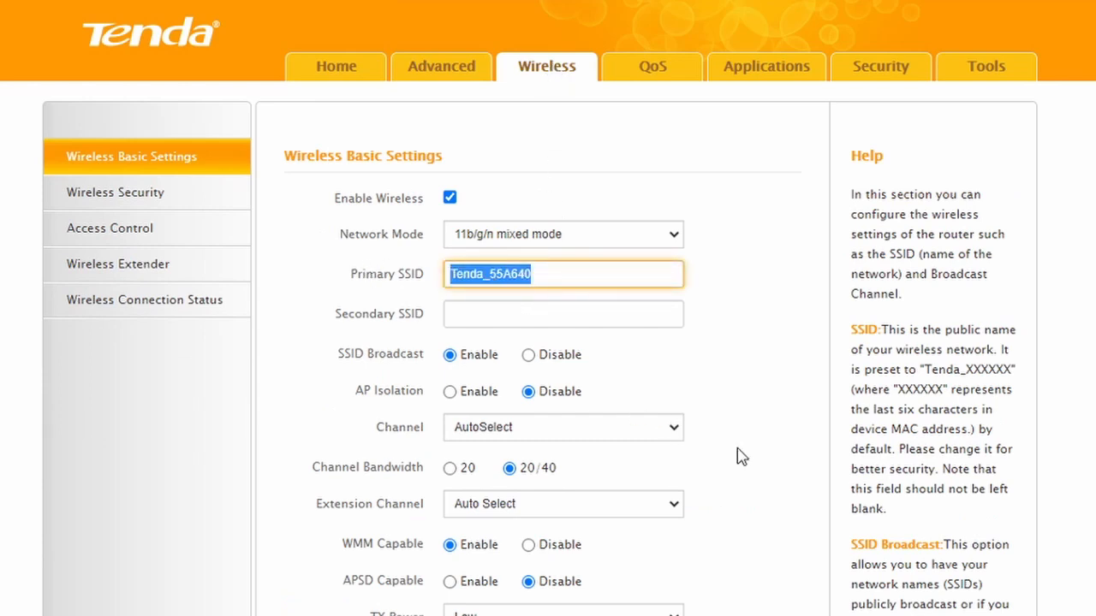
pyautogui.write('Home Wifi')
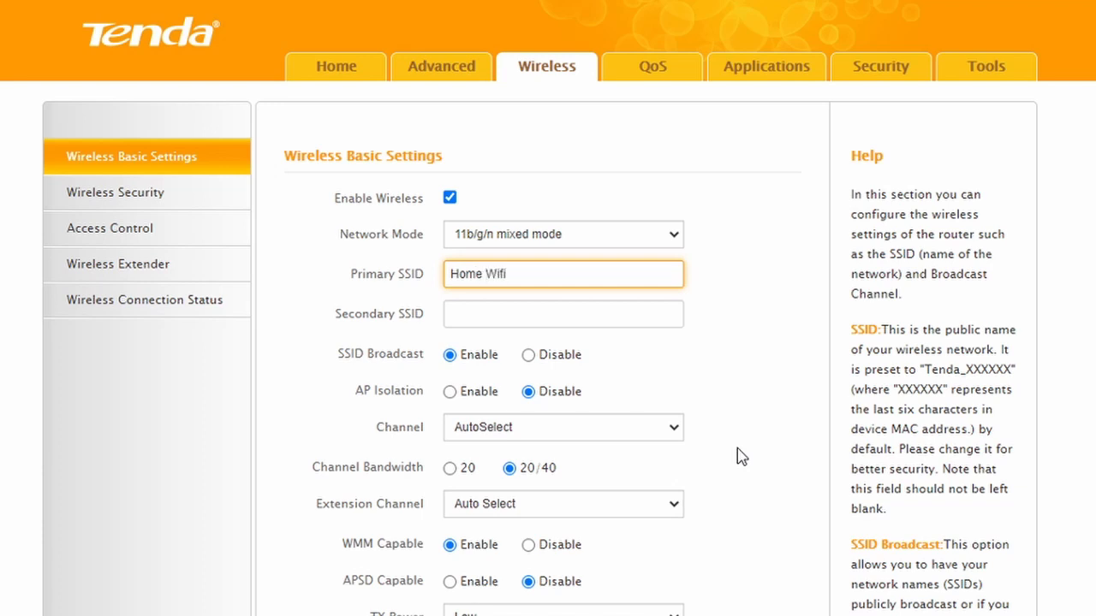
pyautogui.scroll(-3)
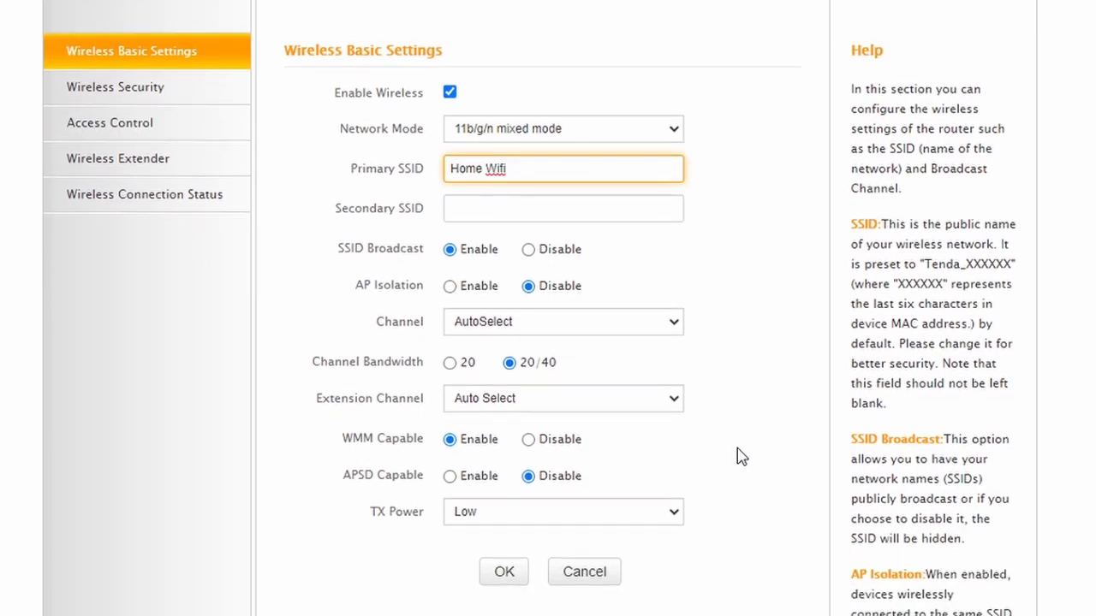
pyautogui.click(503, 572)
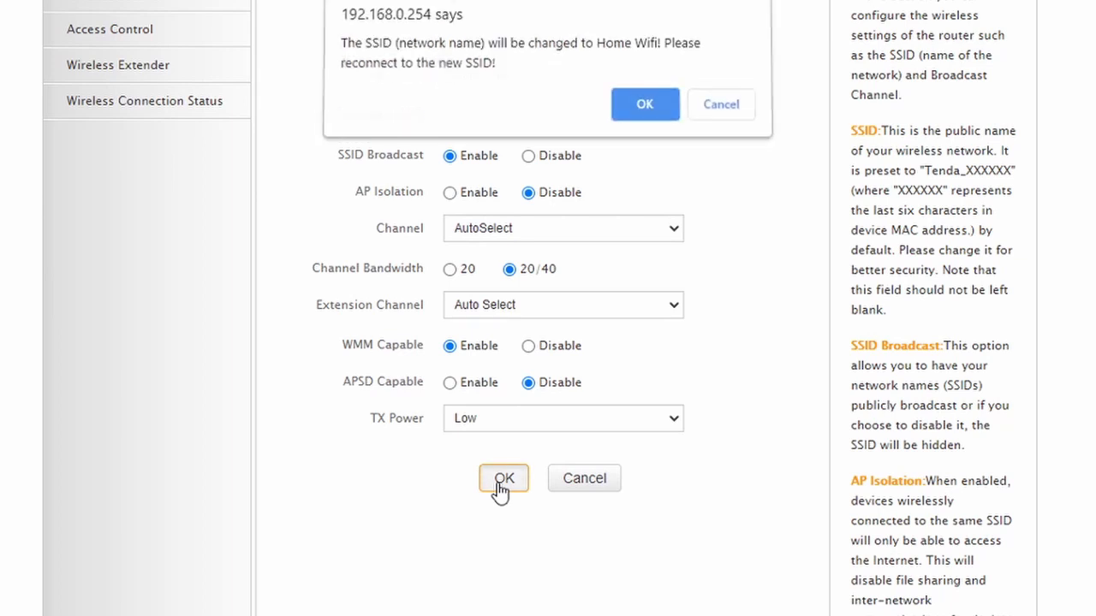
pyautogui.click(645, 104)
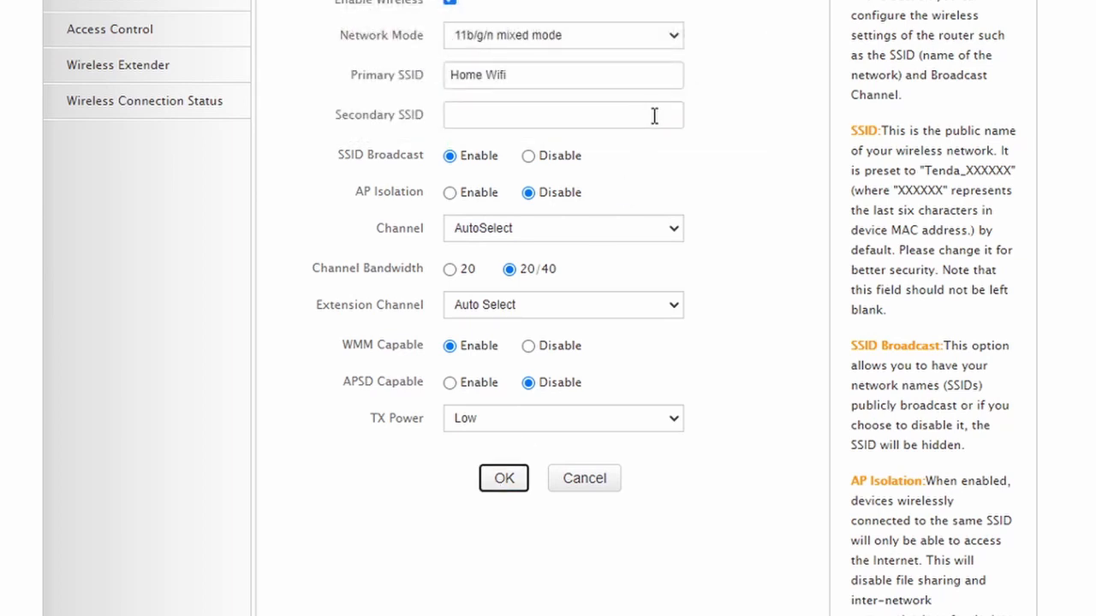
pyautogui.moveTo(555, 443)
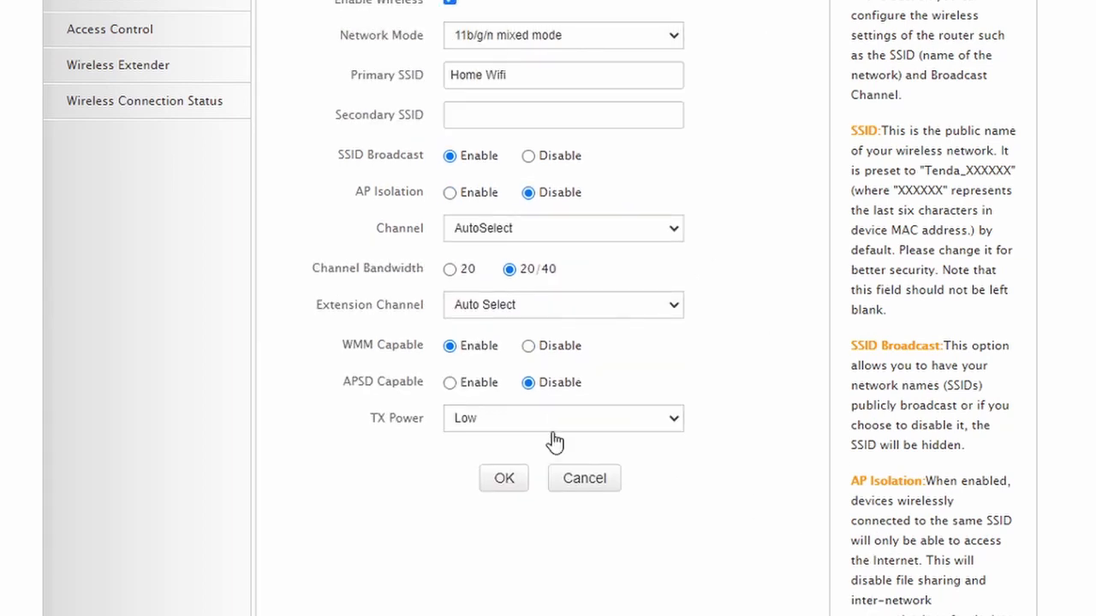